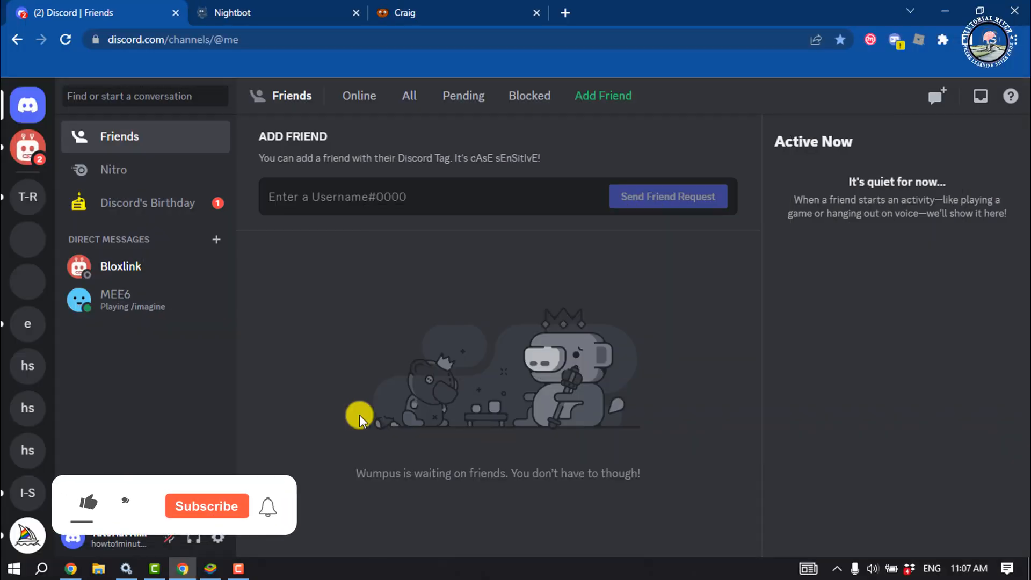
Switch to the Craig browser tab showing the craig.chat homepage.
left_click(88, 506)
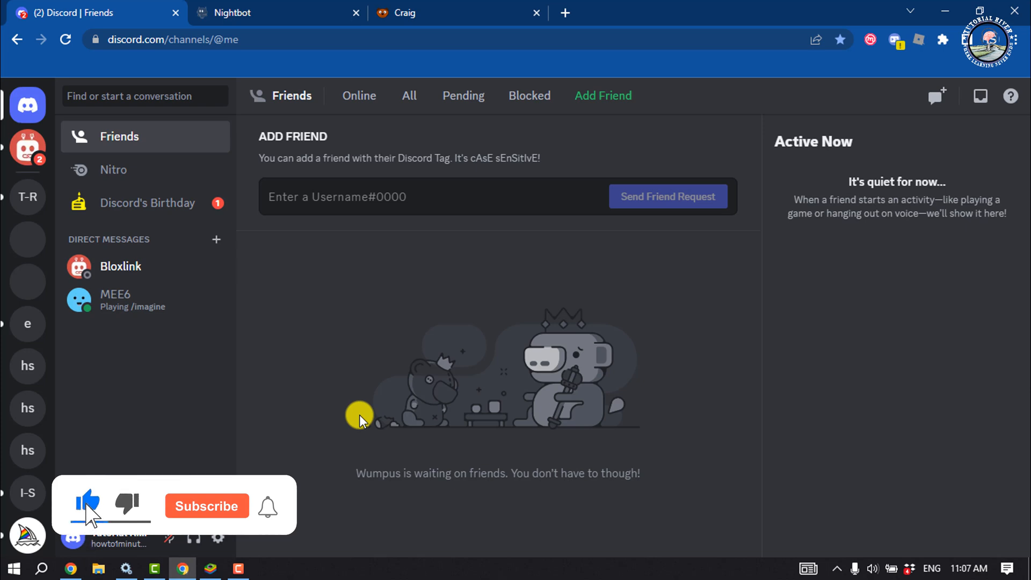
left_click(206, 506)
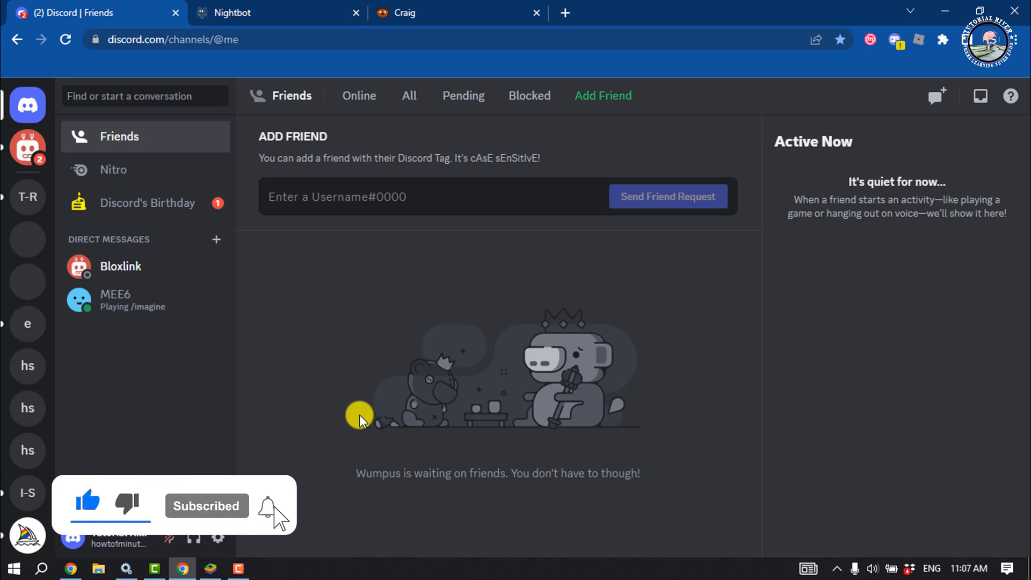
mouse_move(368, 153)
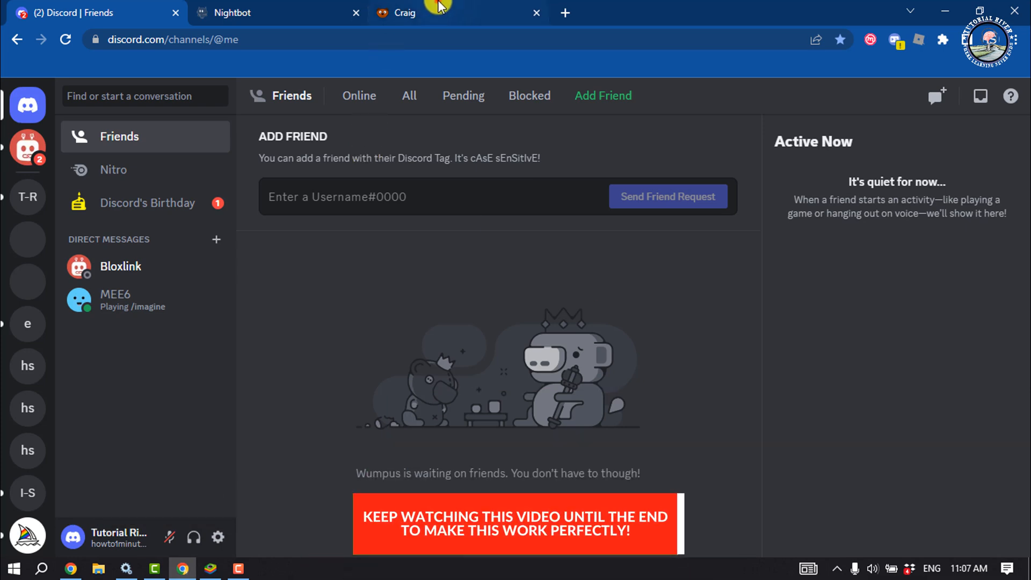
left_click(414, 12)
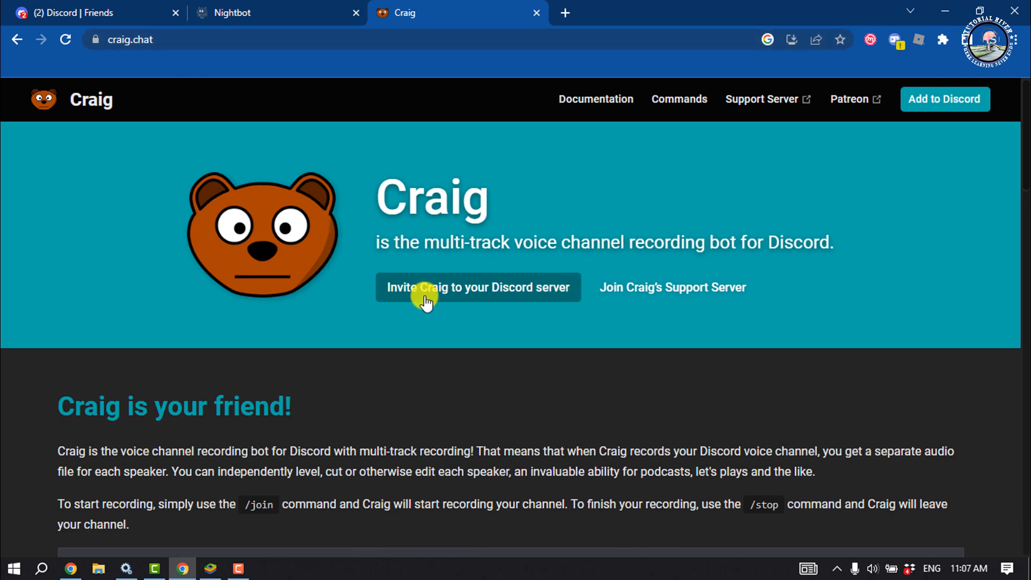
mouse_move(428, 292)
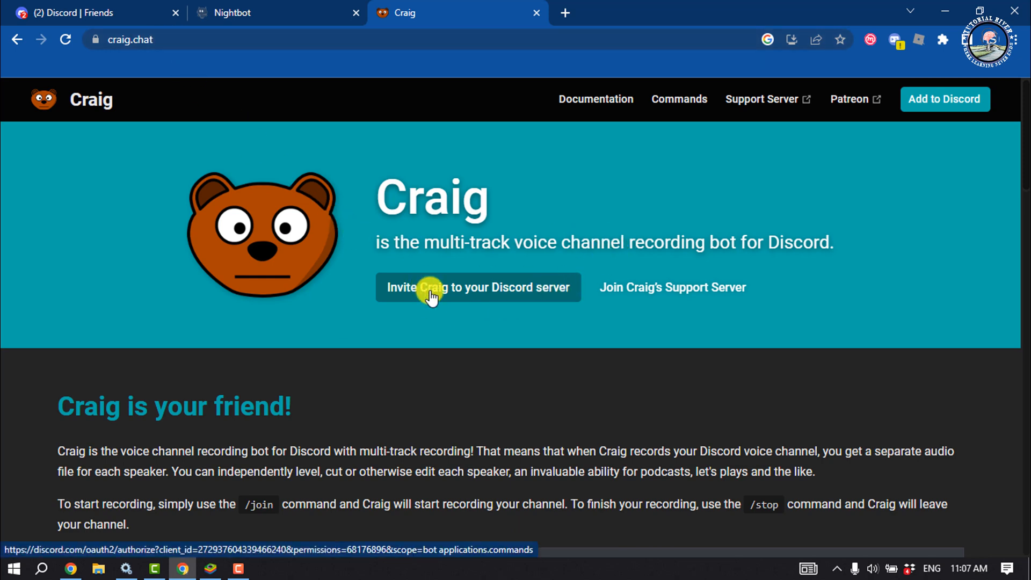
Invite Craig to the Initial-Solution server, authorize its permissions and pass the hCaptcha check.
left_click(478, 287)
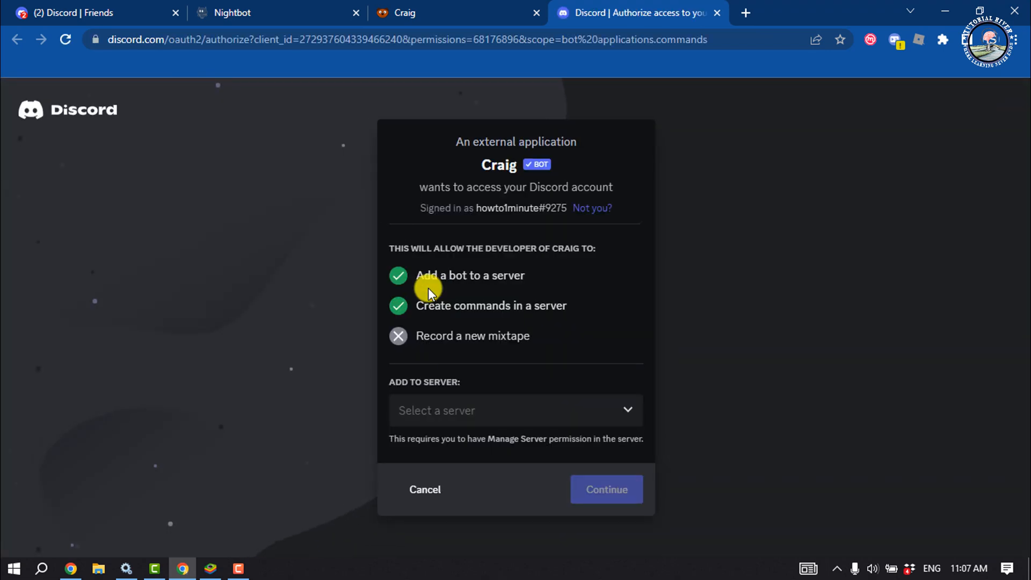
left_click(515, 411)
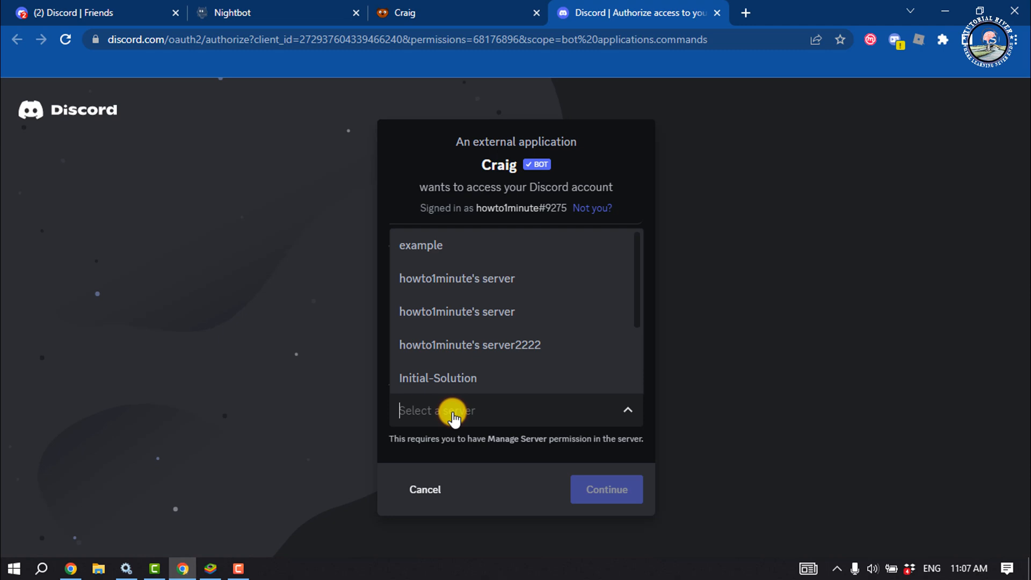
left_click(438, 377)
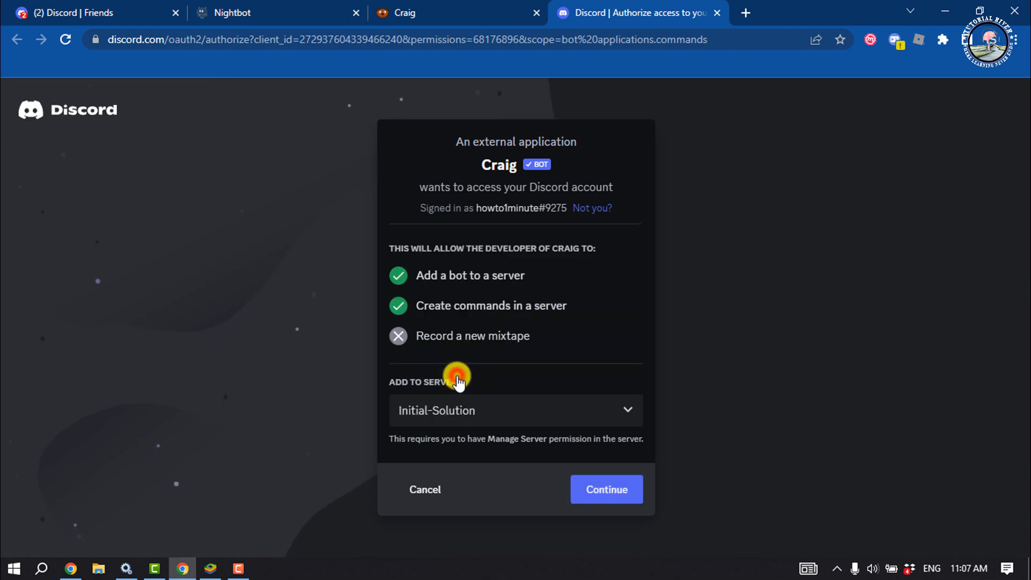
left_click(606, 490)
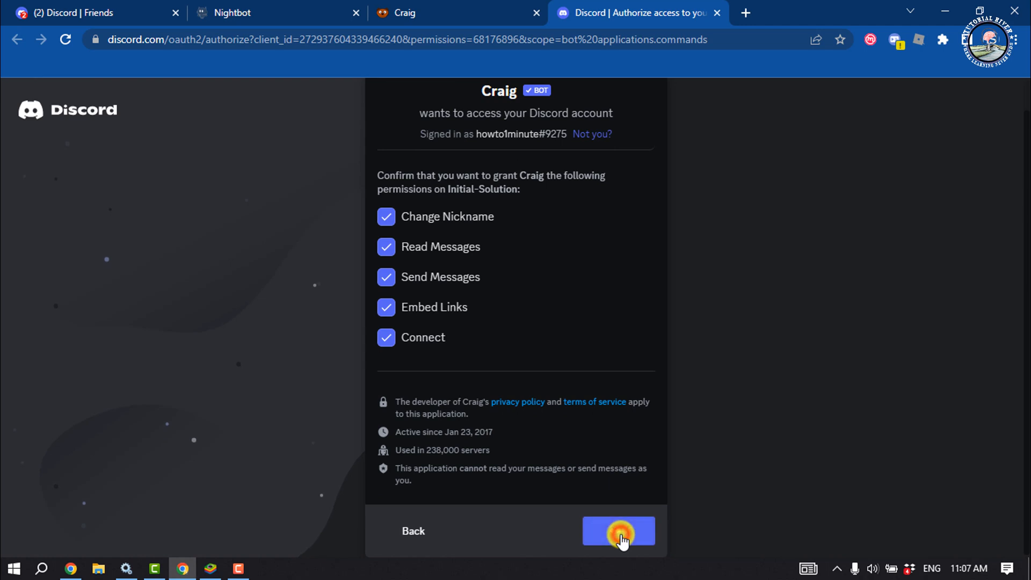
left_click(617, 531)
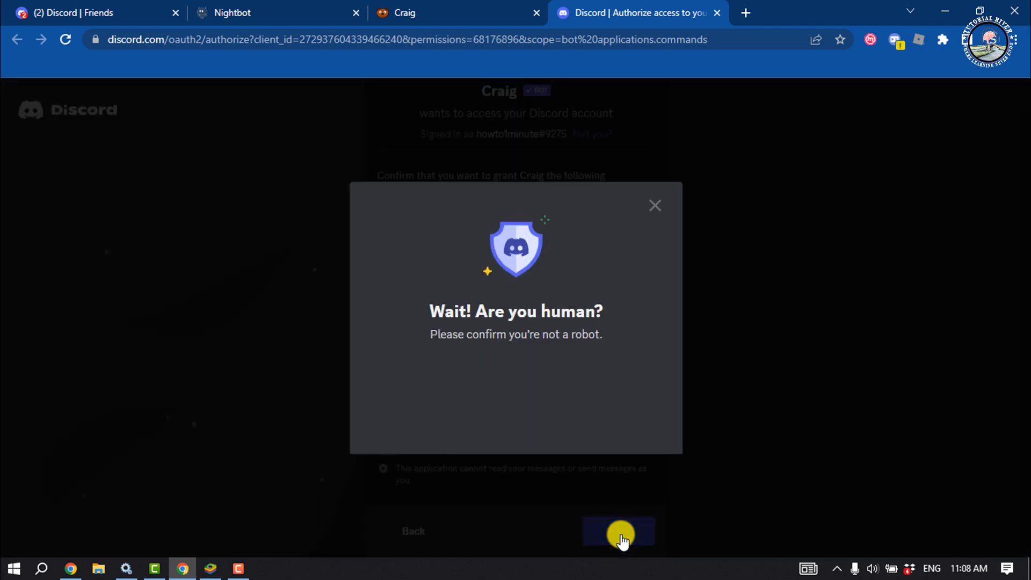
left_click(618, 531)
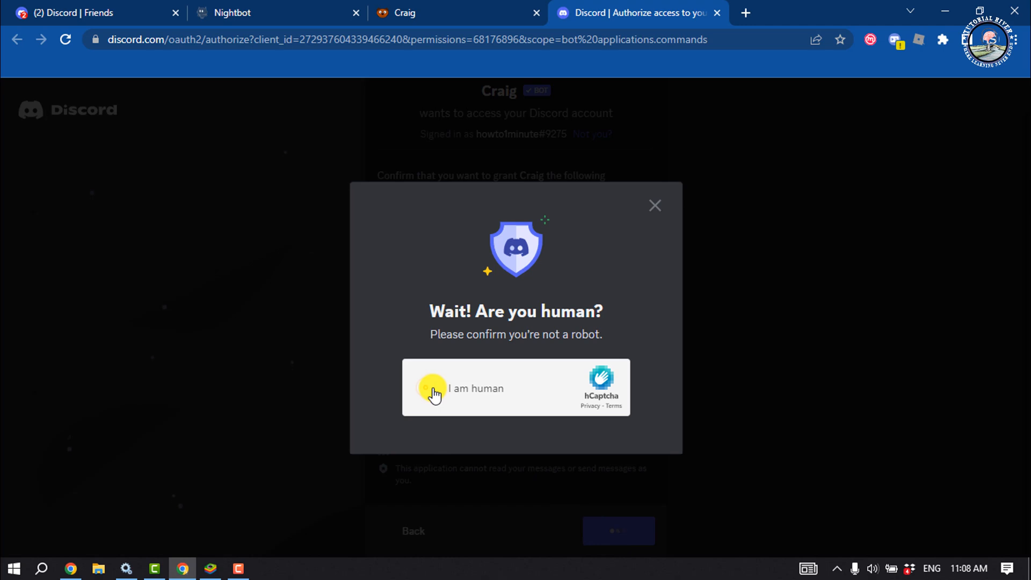
left_click(431, 388)
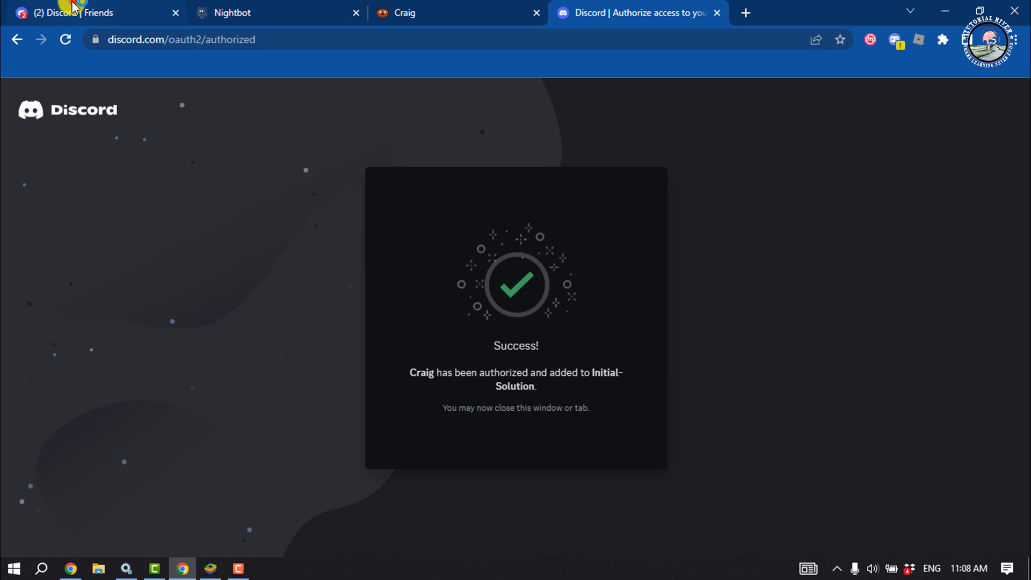
Return to Discord and open the Initial-Solution server.
left_click(85, 12)
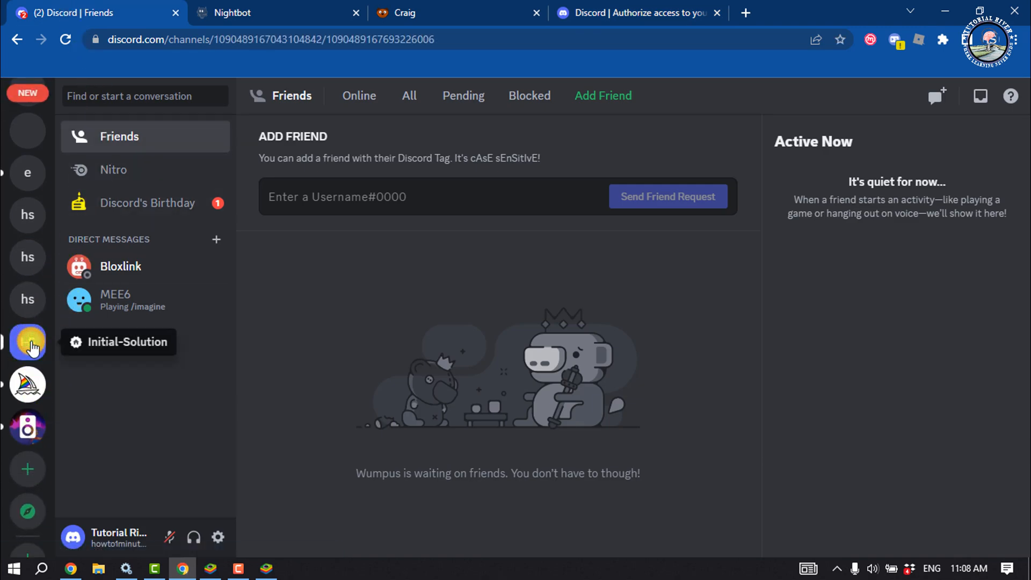
left_click(28, 343)
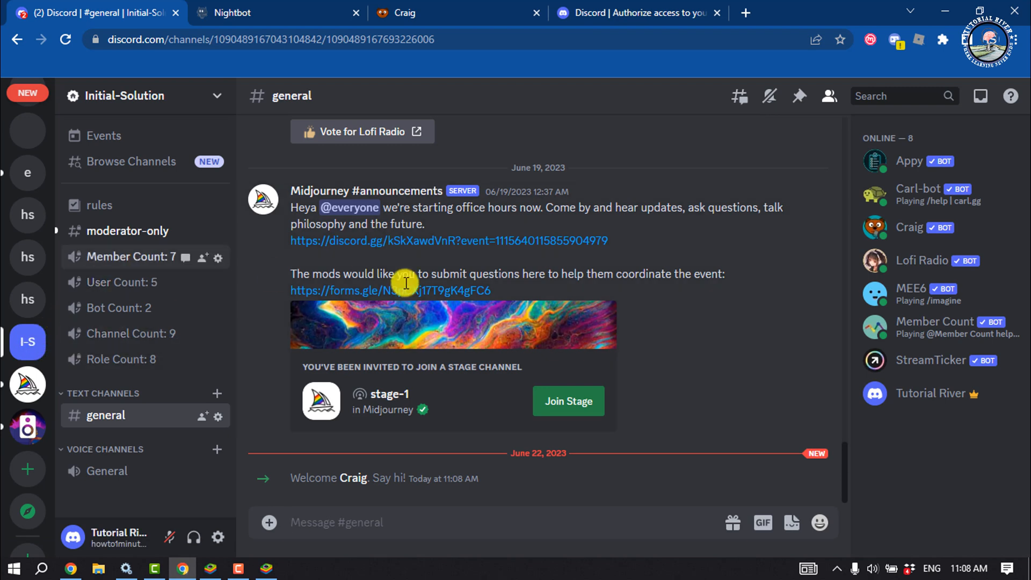
mouse_move(918, 227)
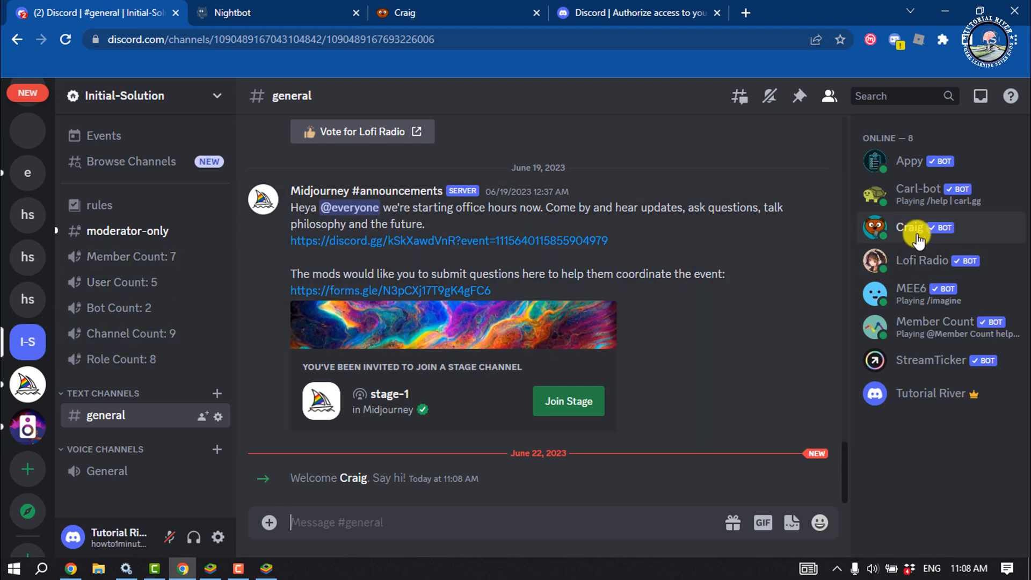
mouse_move(187, 103)
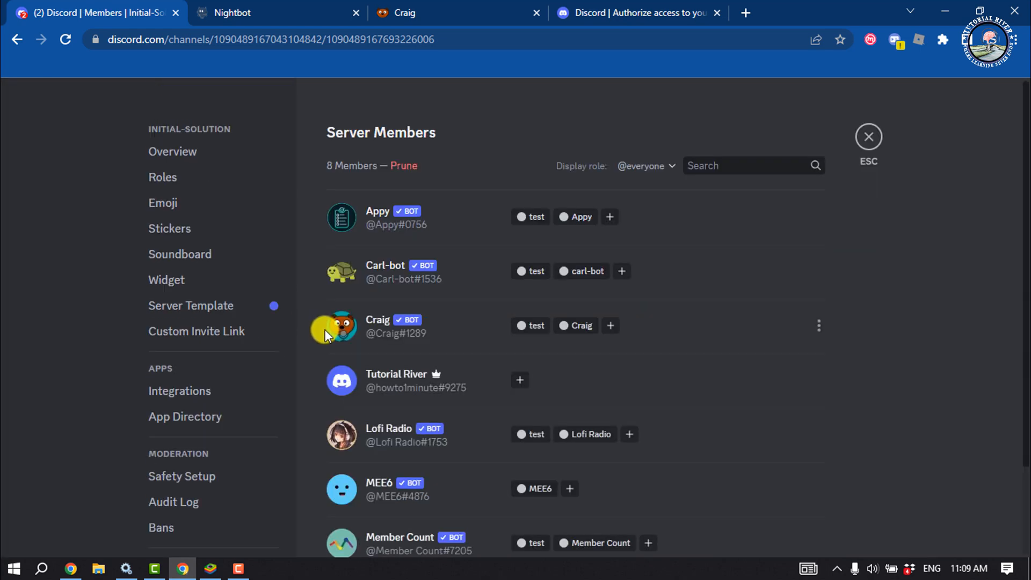
mouse_move(163, 176)
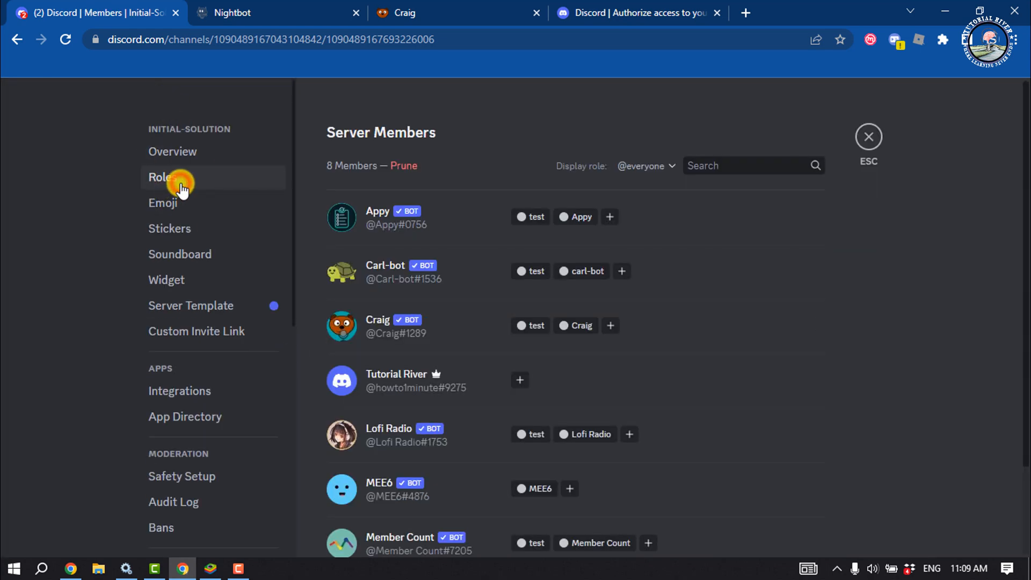
Save the role order with Craig's role on top, then exit Server Settings.
left_click(161, 177)
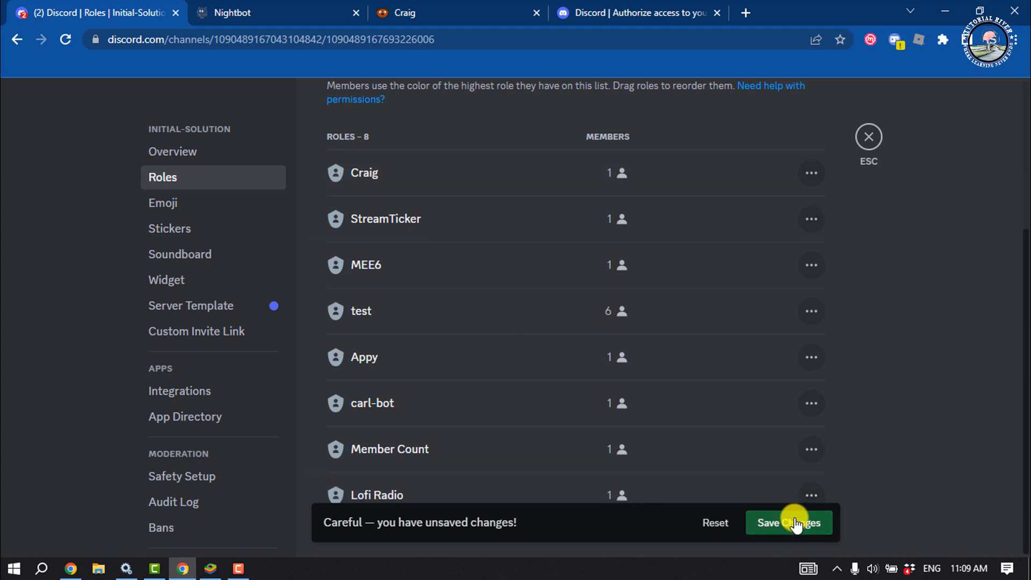
left_click(789, 522)
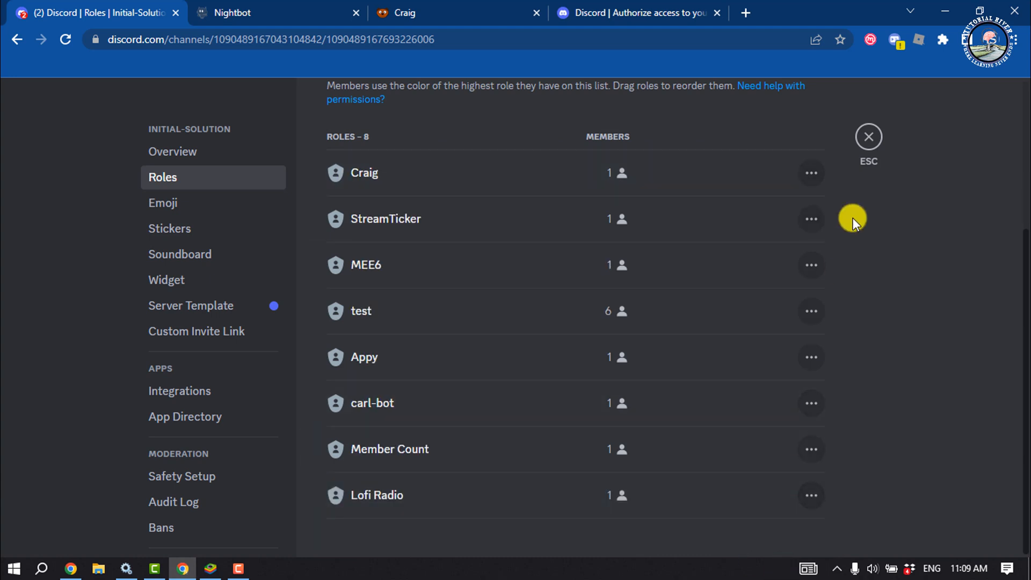
left_click(868, 136)
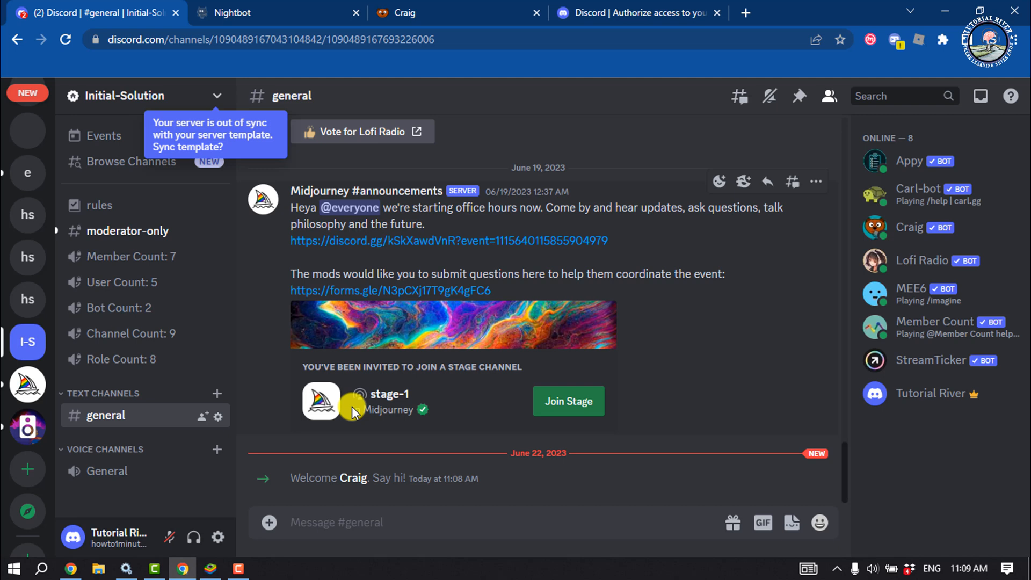
mouse_move(141, 471)
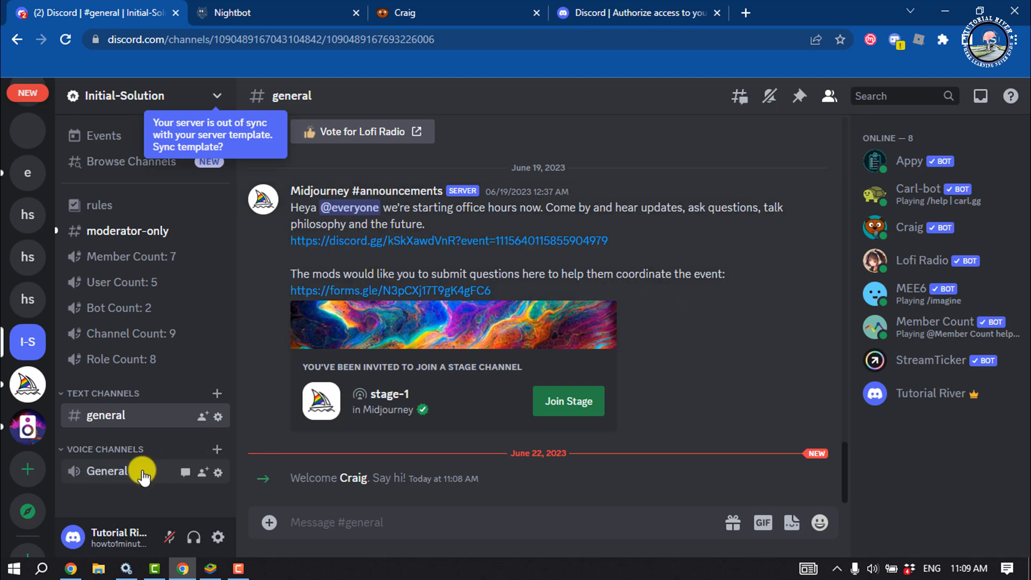
Connect to the General voice channel of Initial-Solution.
left_click(106, 470)
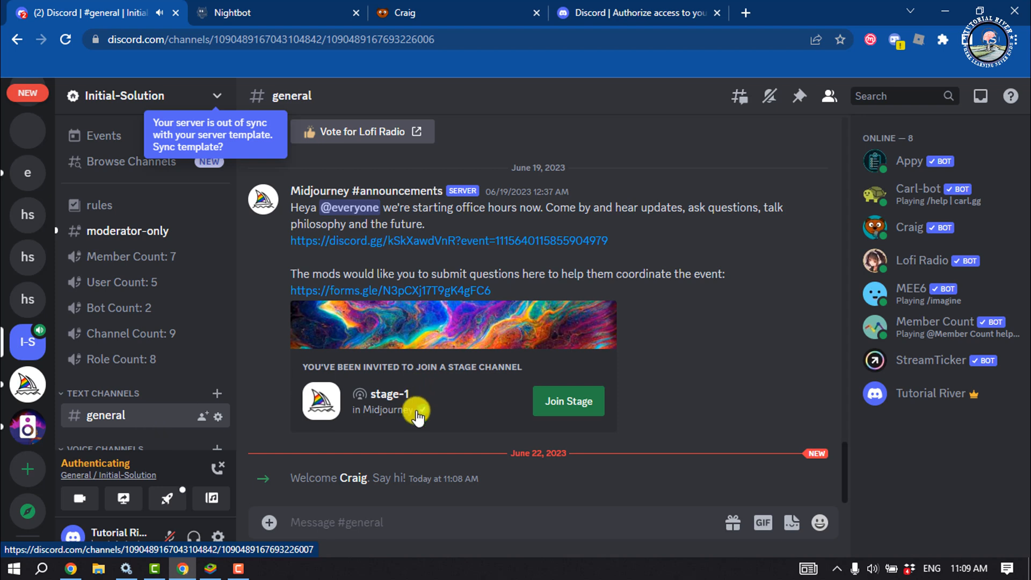
mouse_move(347, 523)
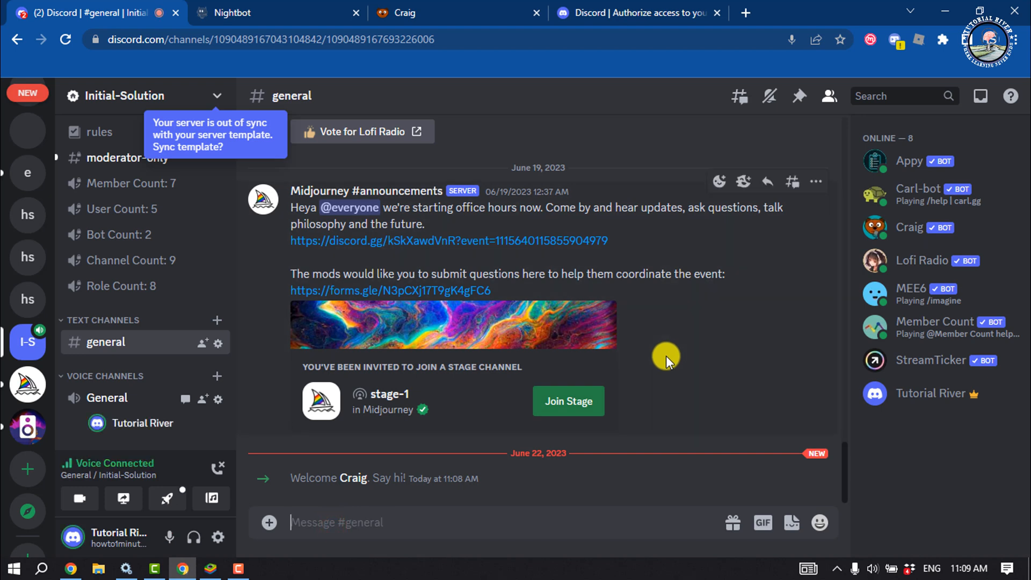
Summon Craig to start recording with the /join command in #general.
type("/i")
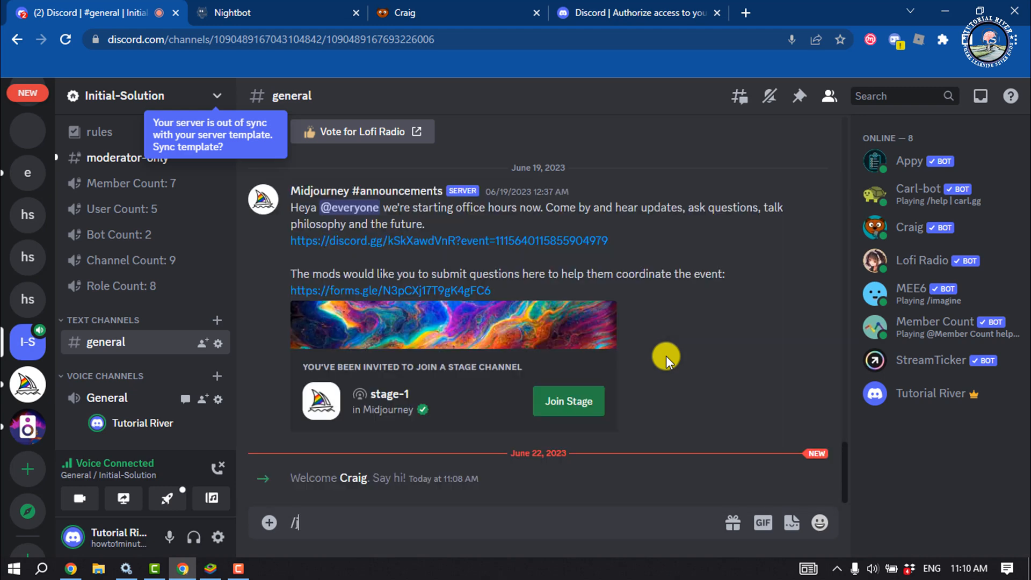
type("oin")
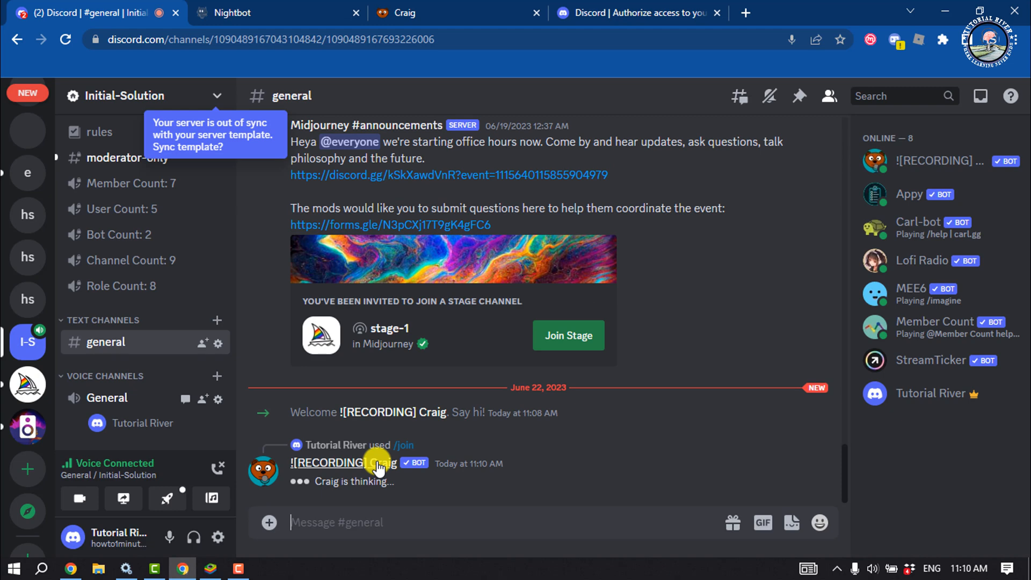
mouse_move(442, 387)
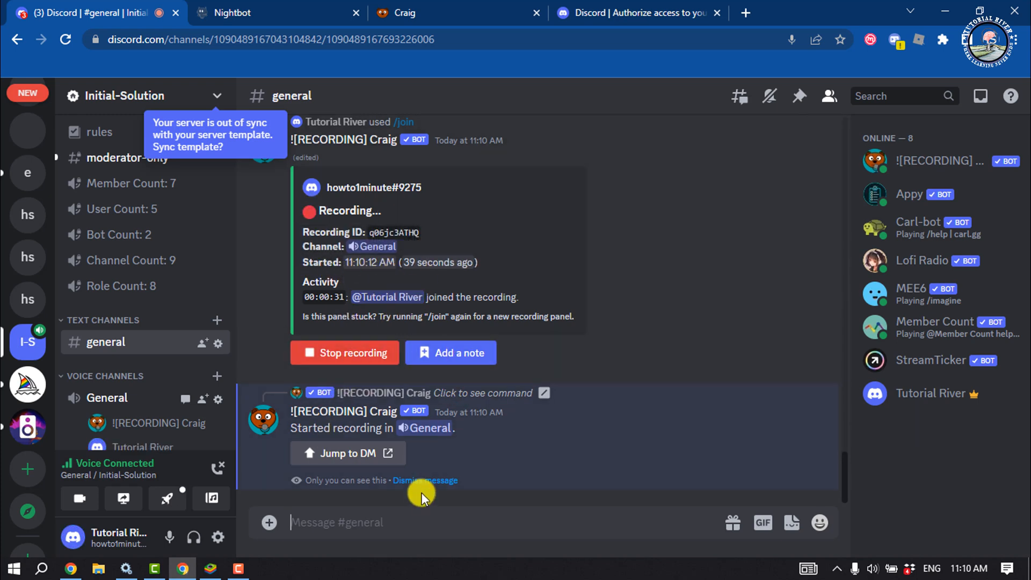
mouse_move(337, 377)
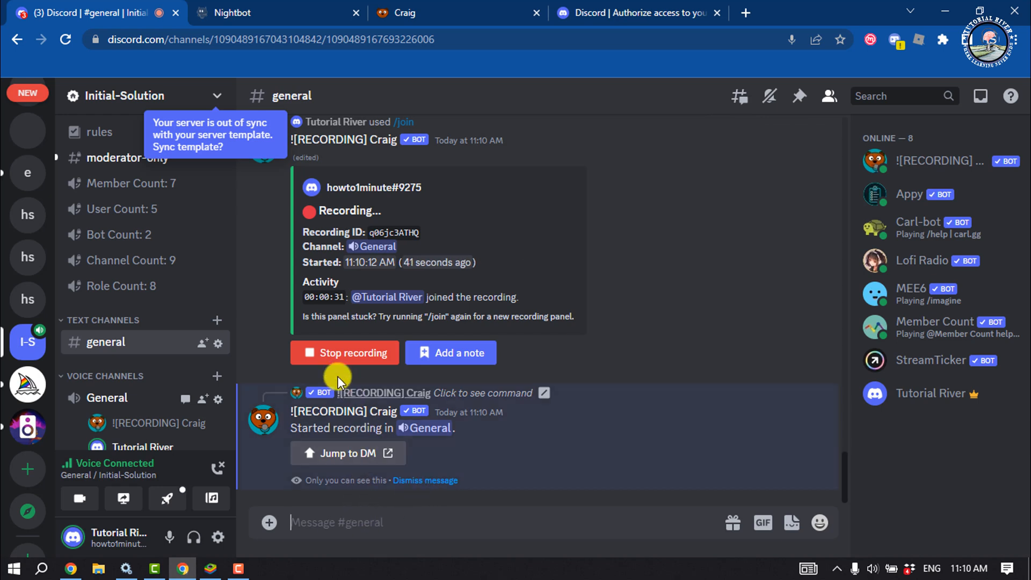
mouse_move(670, 484)
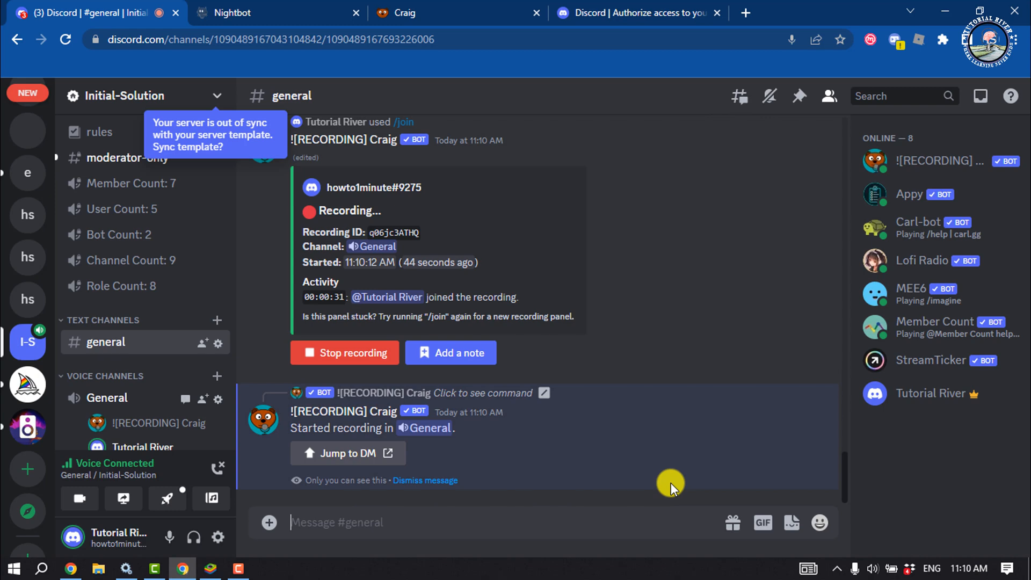
Stop the recording with /stop and jump to Craig's DM with the download.
type("/stop")
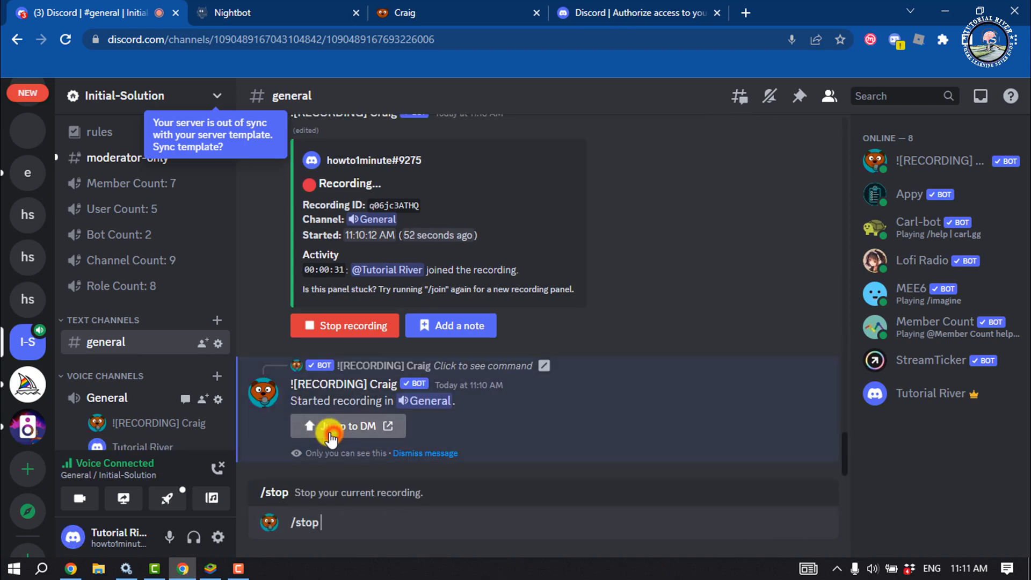
key("Return")
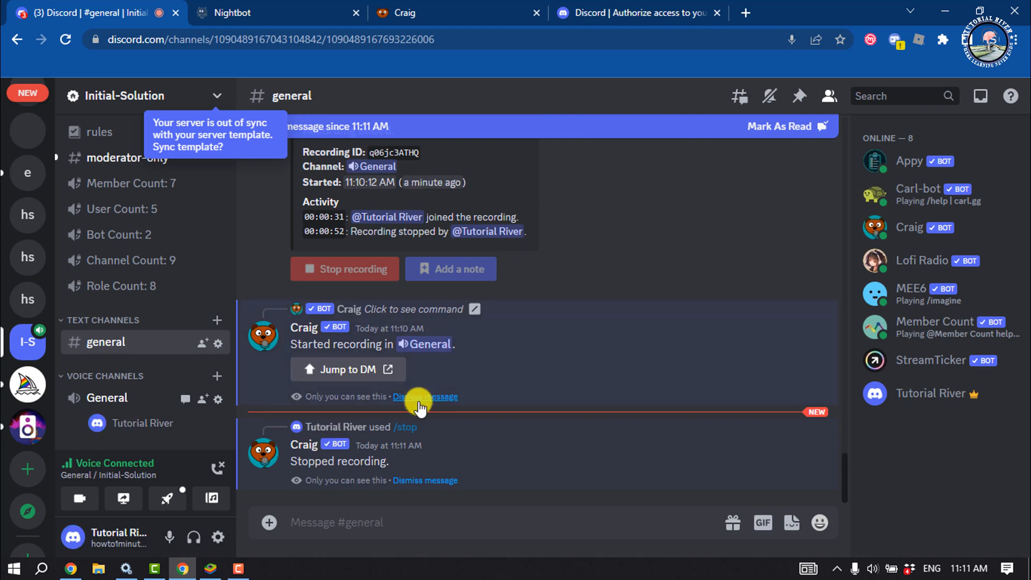
left_click(339, 369)
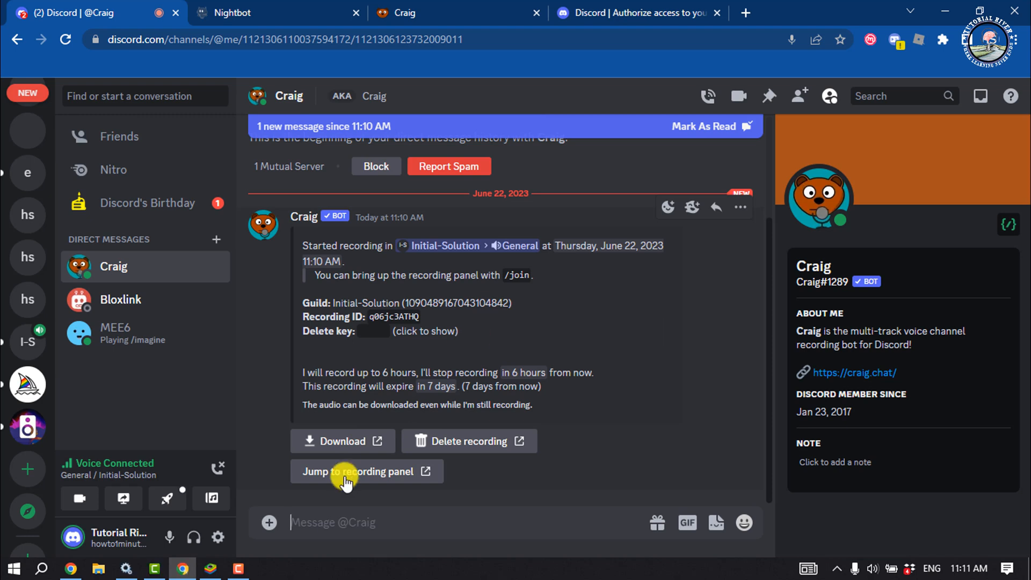
mouse_move(355, 463)
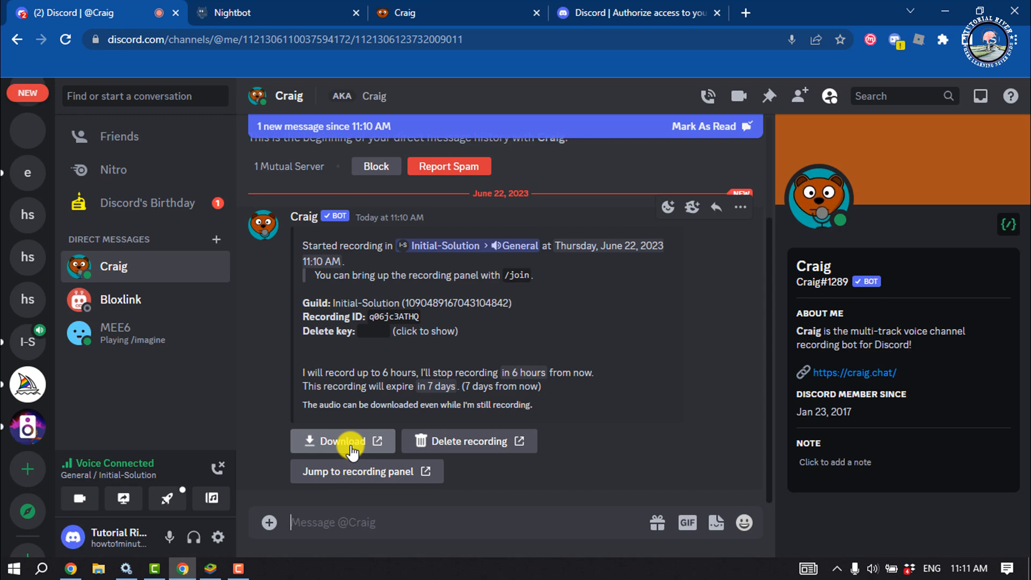
mouse_move(348, 416)
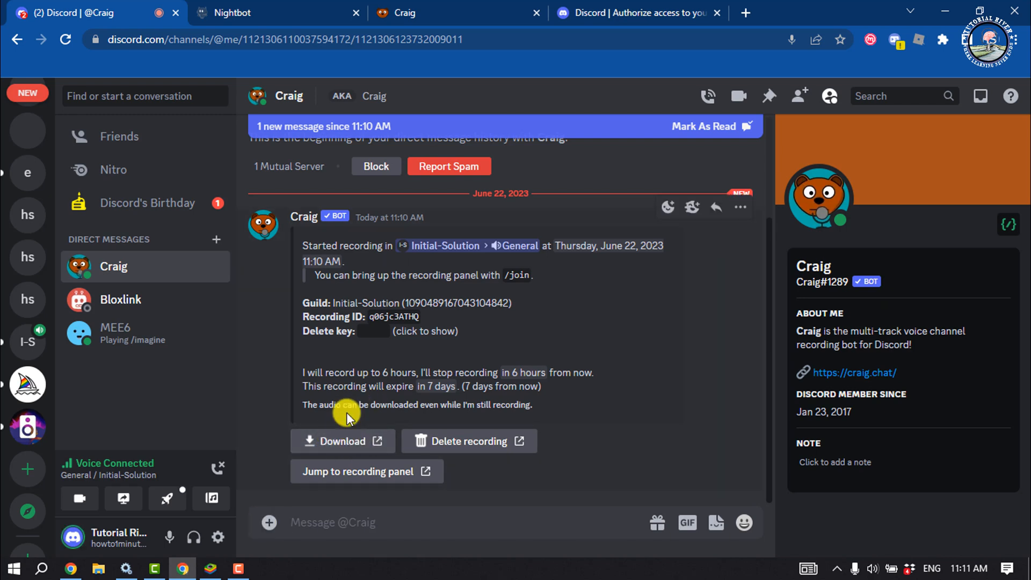
mouse_move(368, 364)
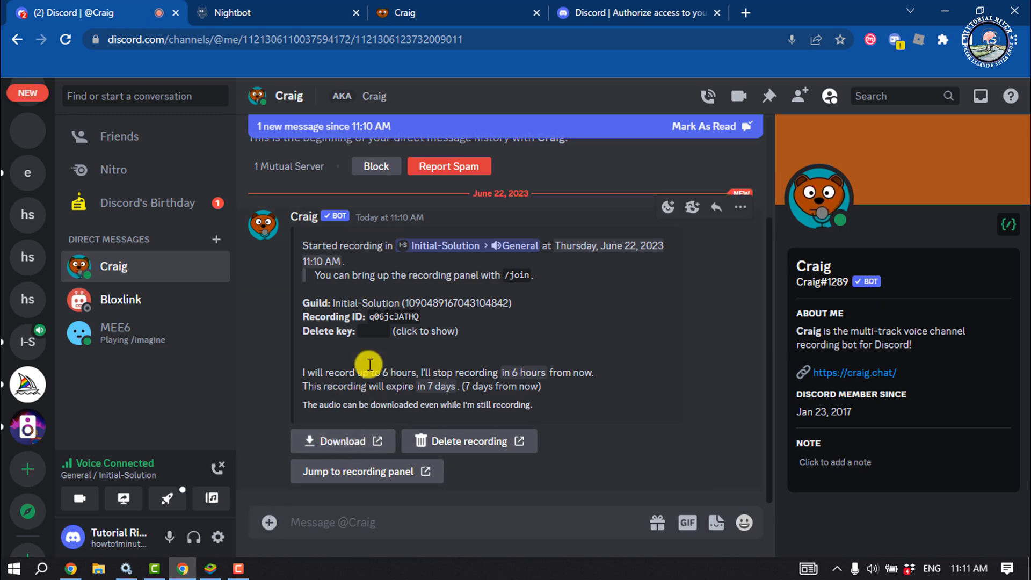